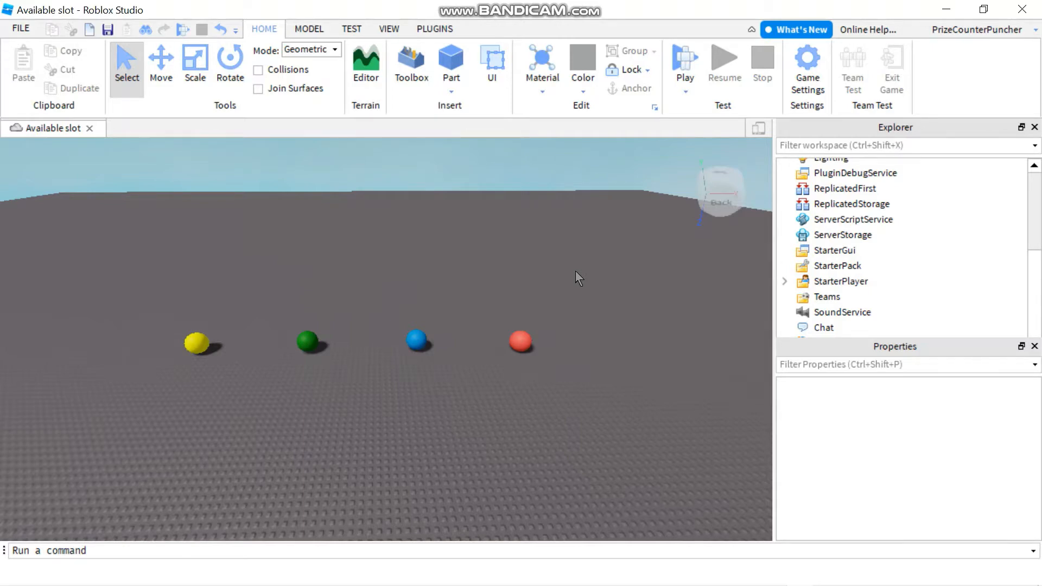
# - Insert a new Script under ServerScriptService and open it with its default print line
pyautogui.click(854, 219)
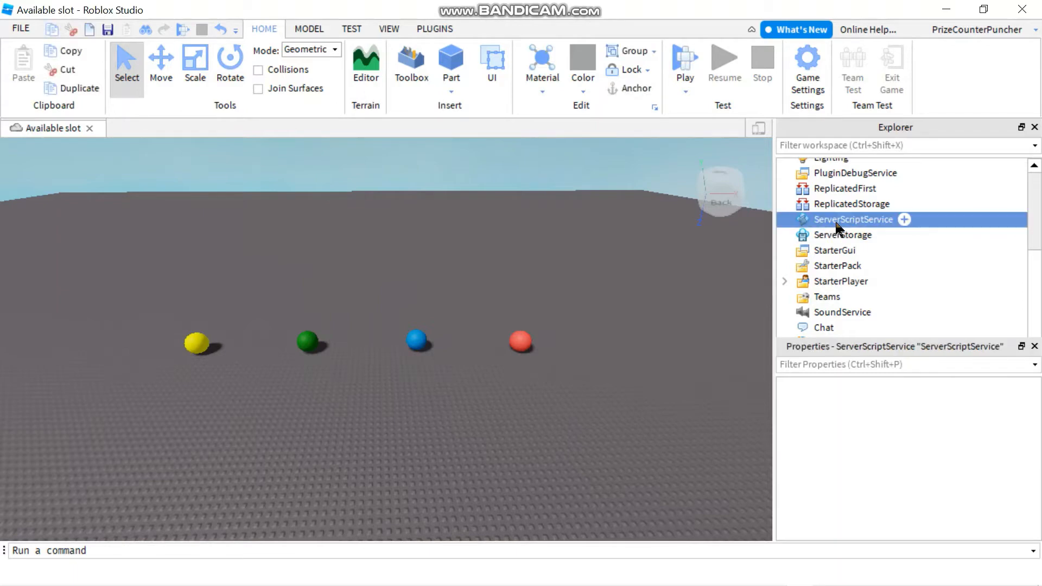
pyautogui.click(853, 219)
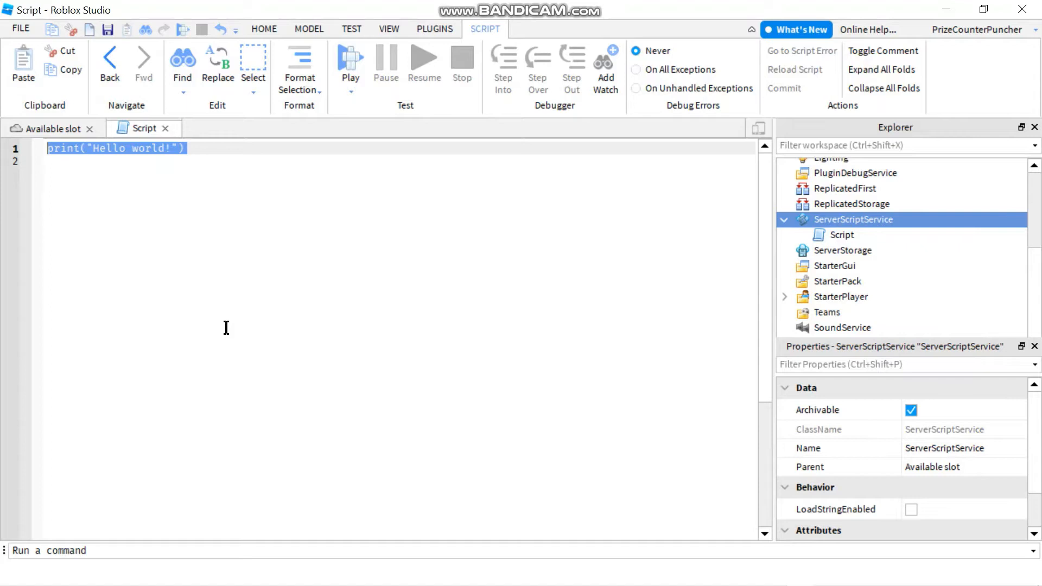
# - Write game.Players.PlayerAdded:Connect(function(player) with its closing end)
pyautogui.write('game')
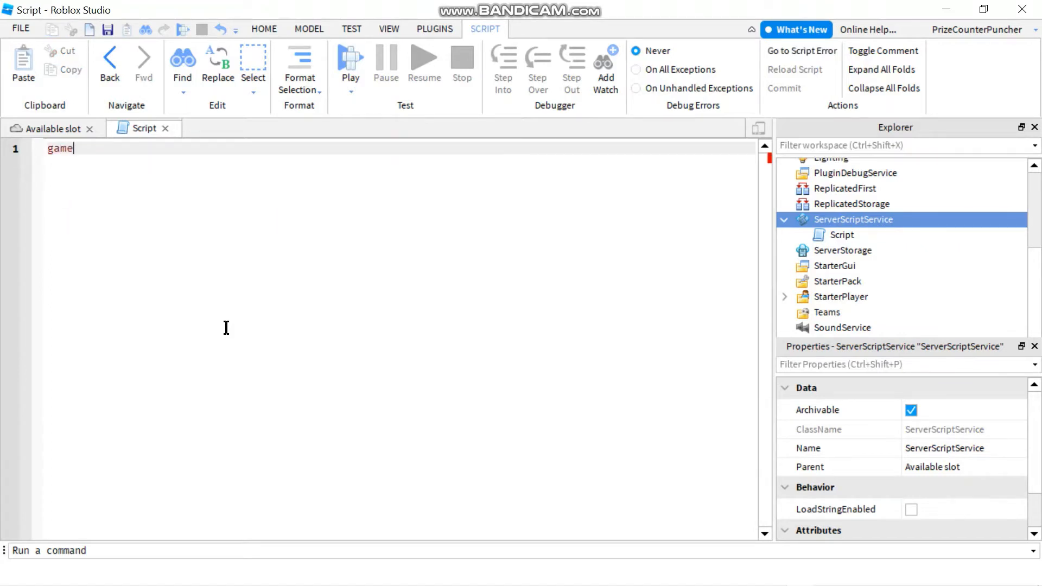
pyautogui.write('.Players')
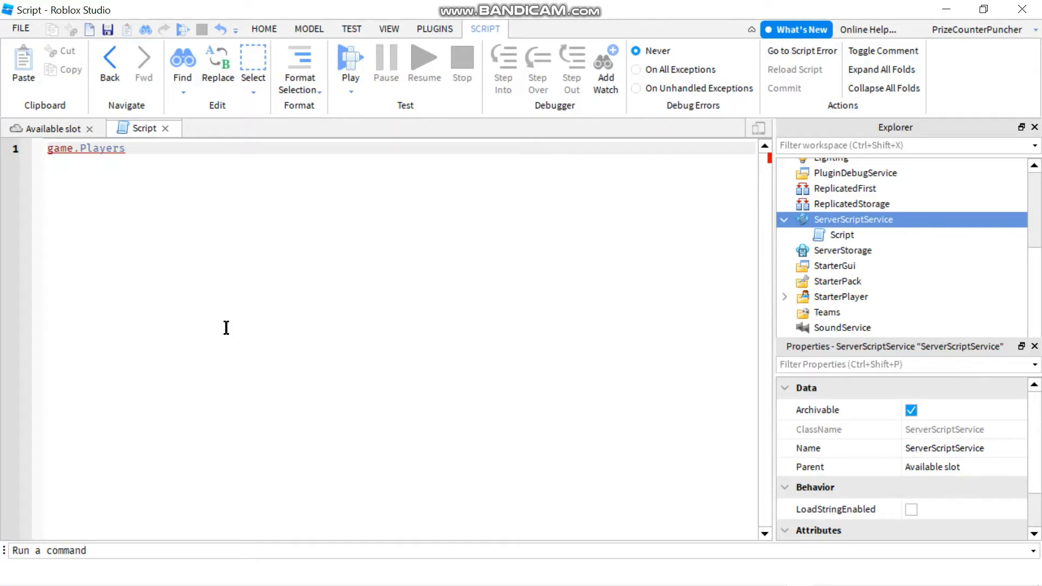
pyautogui.write('P')
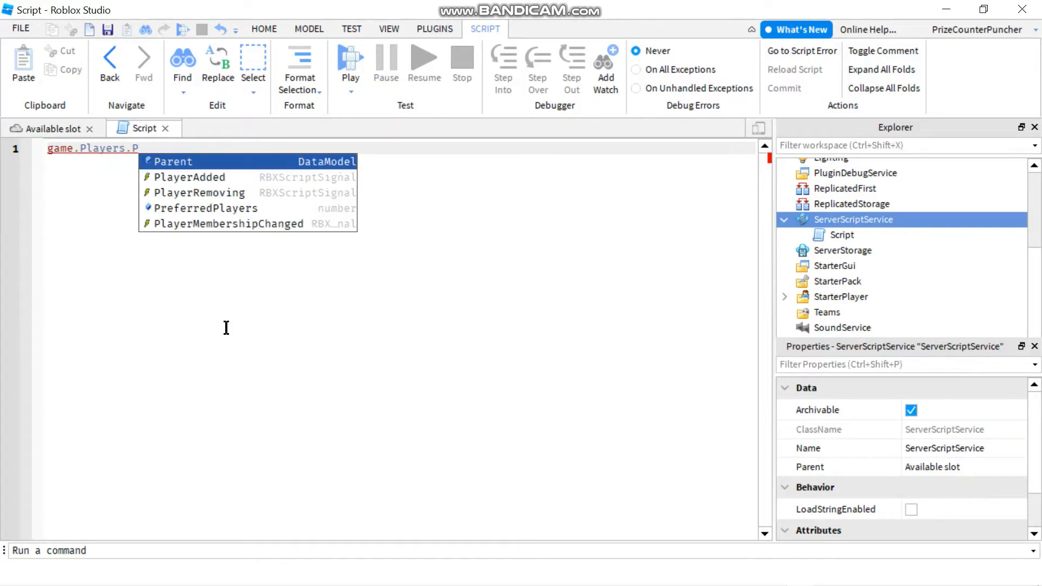
pyautogui.click(189, 177)
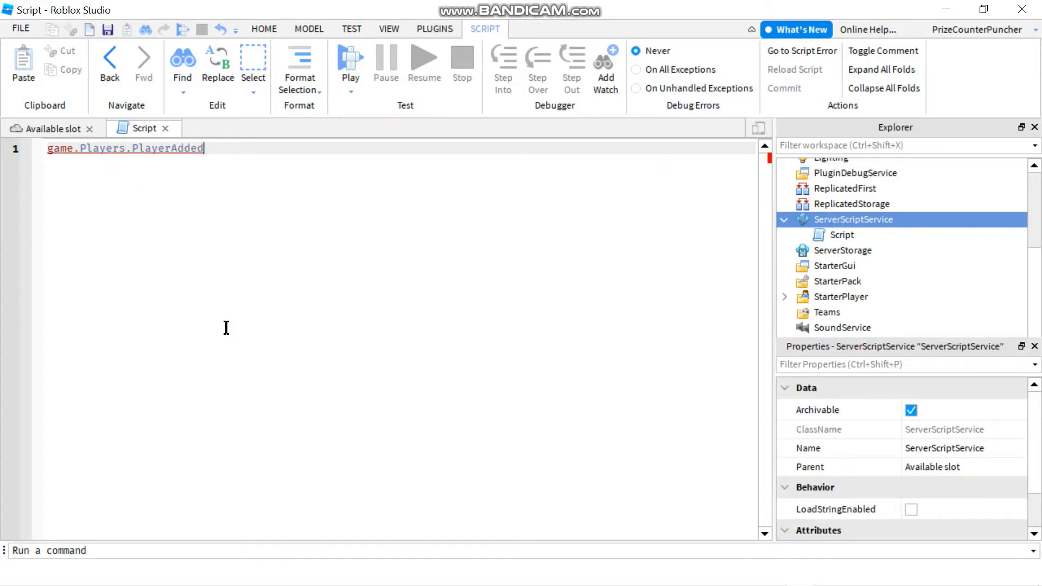
pyautogui.write(':Connect()')
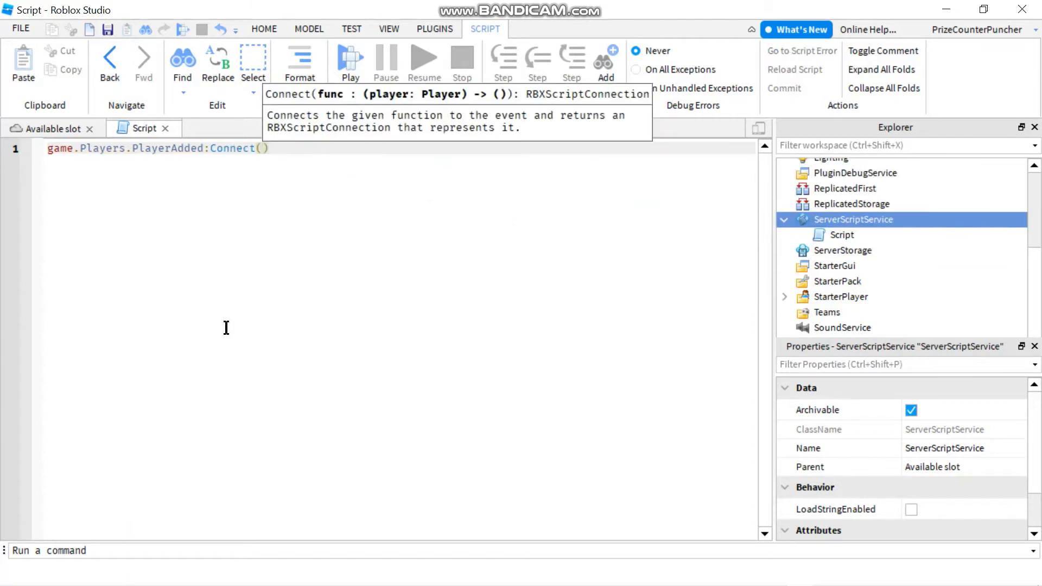
pyautogui.write('function')
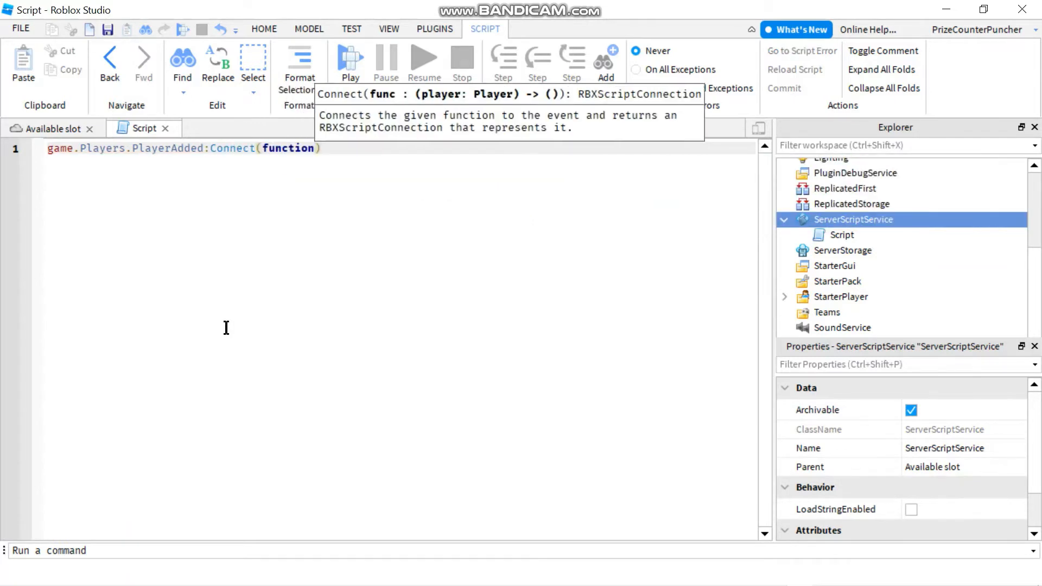
pyautogui.write('()')
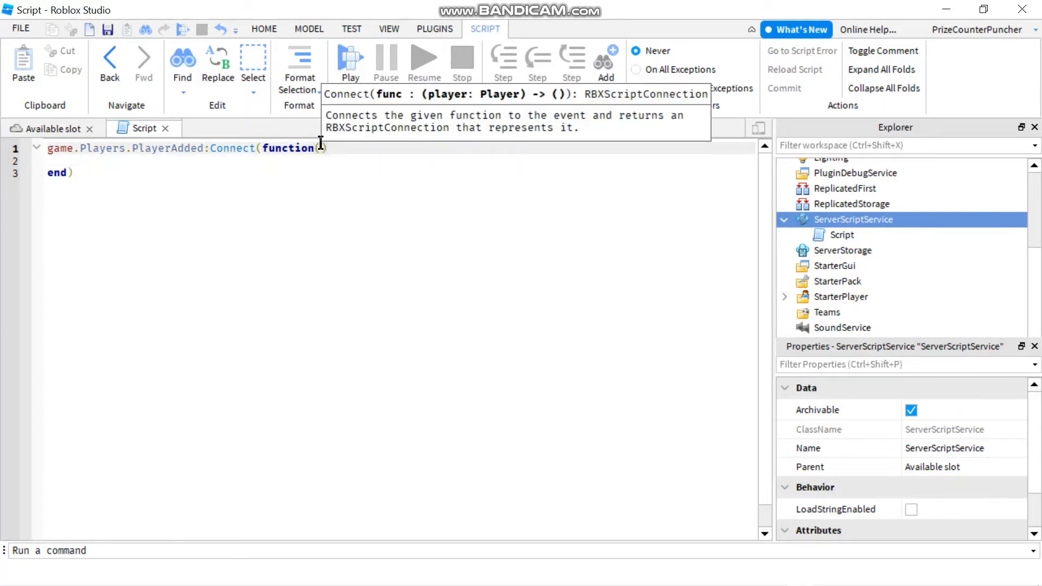
pyautogui.write('pla')
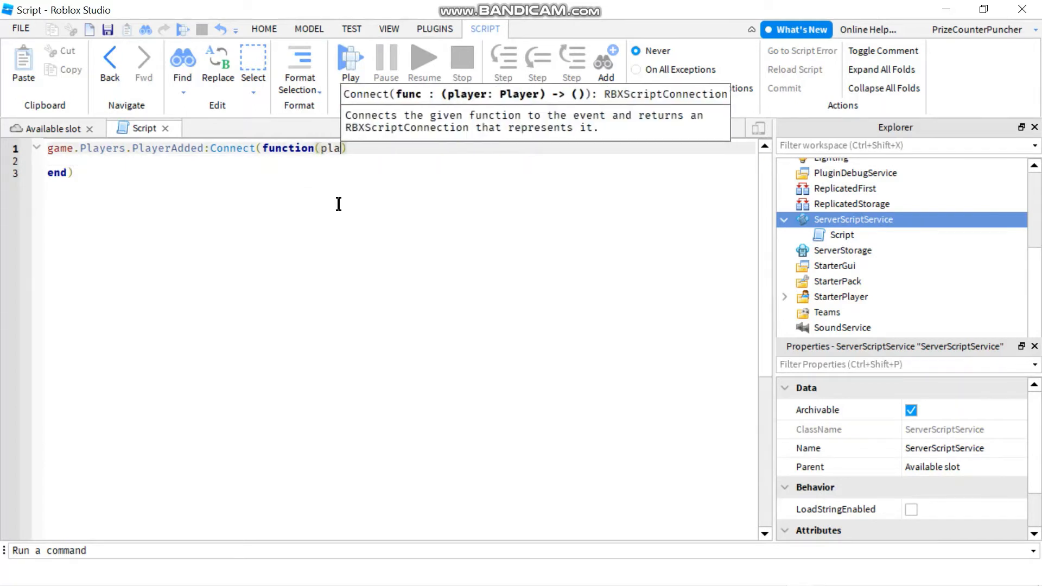
pyautogui.write('yer)')
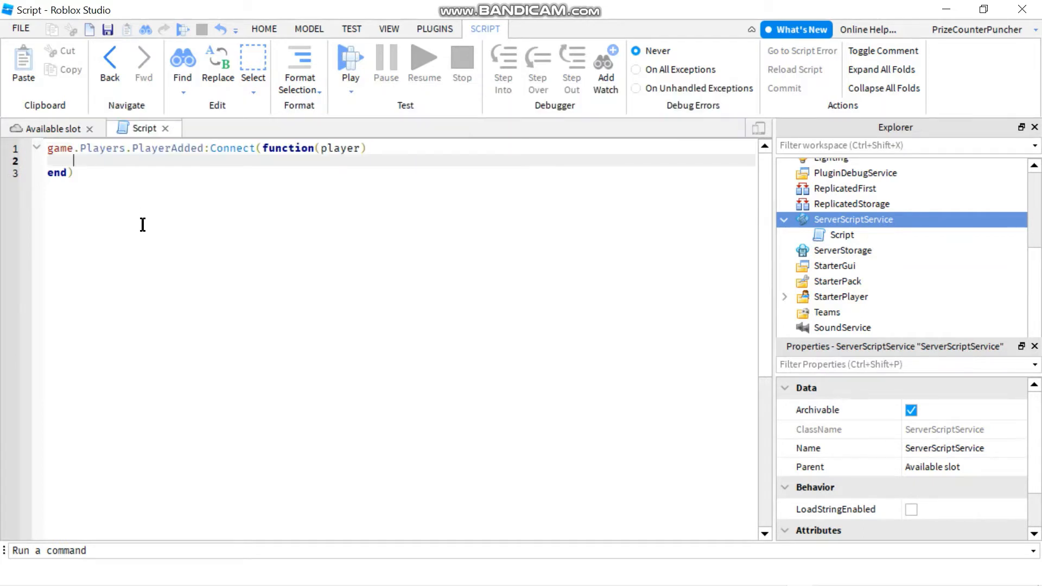
# - Nest player.CharacterAdded:Connect(function(character) inside the PlayerAdded handler
pyautogui.write('player')
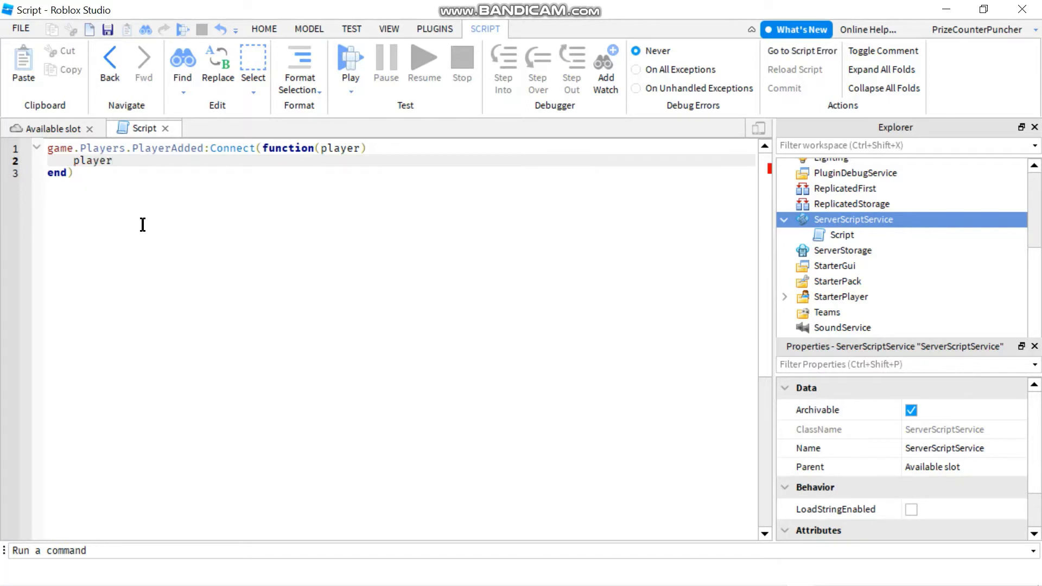
pyautogui.write('.CharacterAdded')
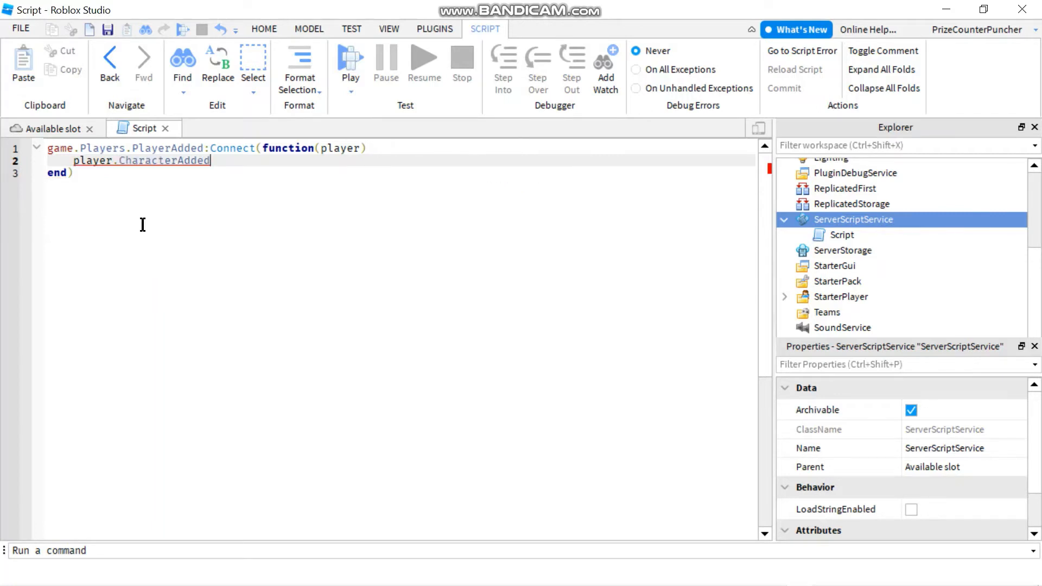
pyautogui.write(':Connect()')
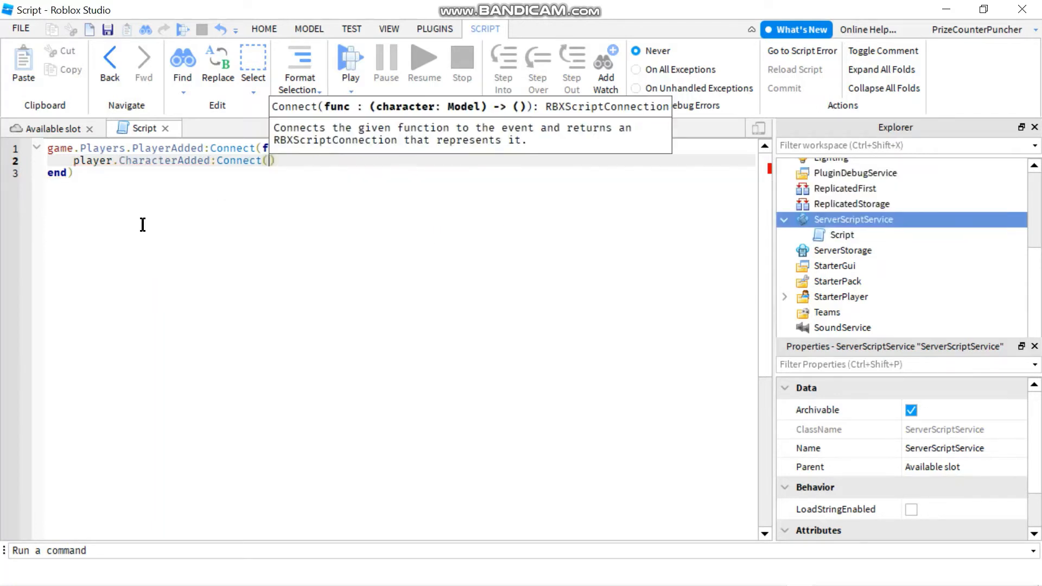
pyautogui.write('function(character')
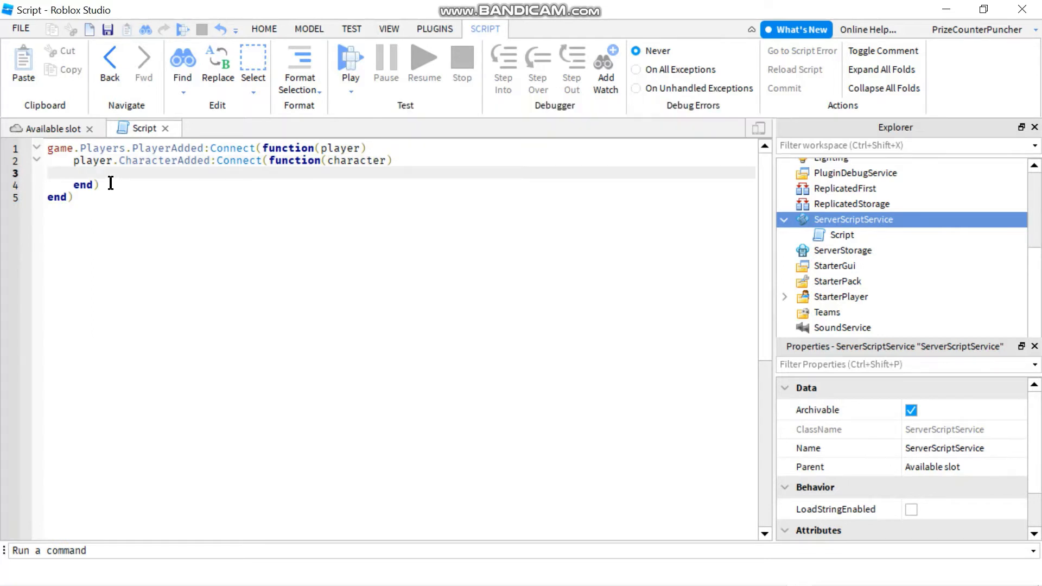
pyautogui.moveTo(74, 160); pyautogui.dragTo(123, 184)
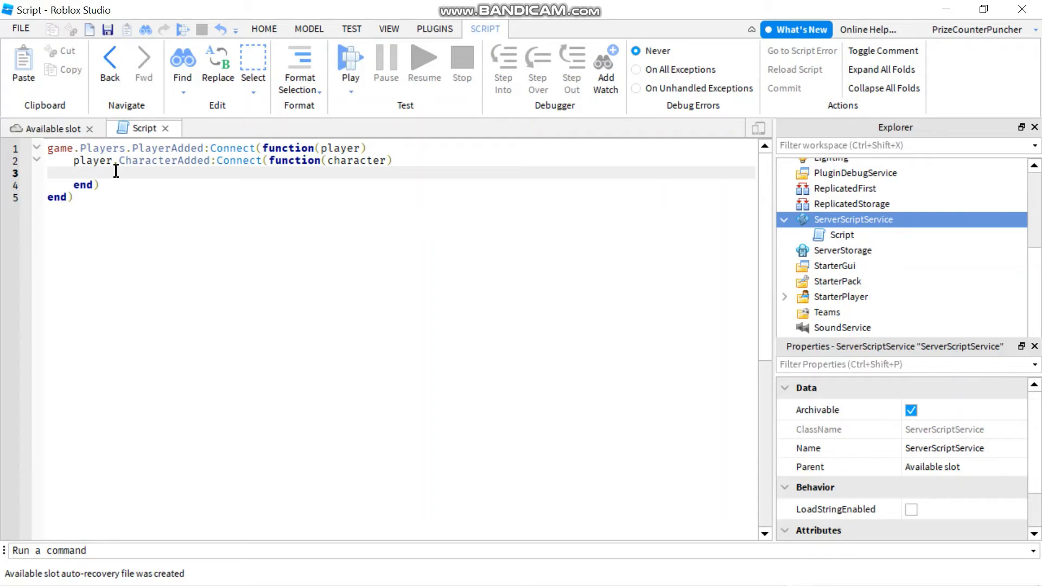
# - Set character.Humanoid.JumpPower = 200 inside the CharacterAdded function
pyautogui.write('character.H')
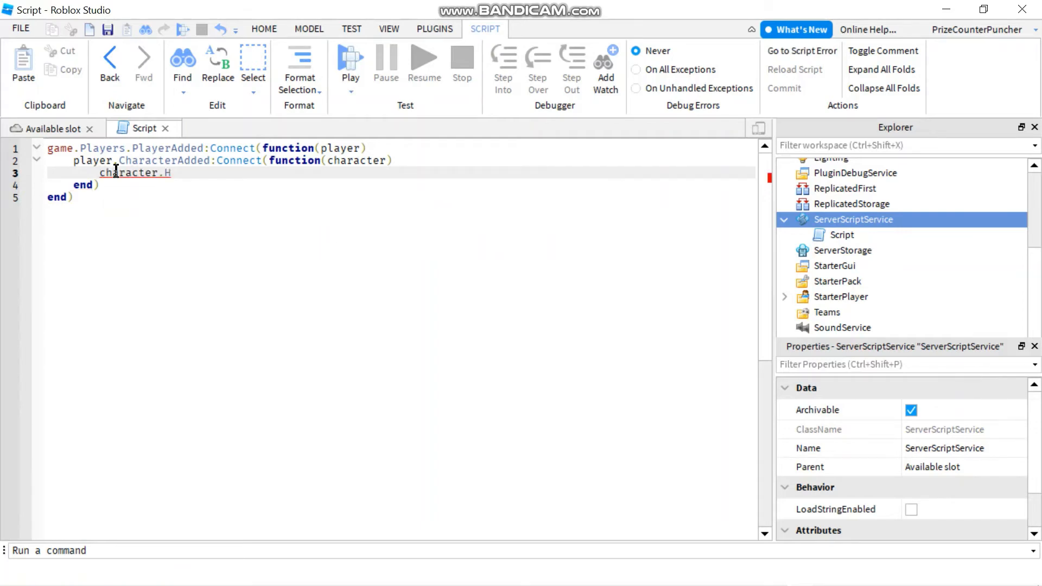
pyautogui.write('umanoi')
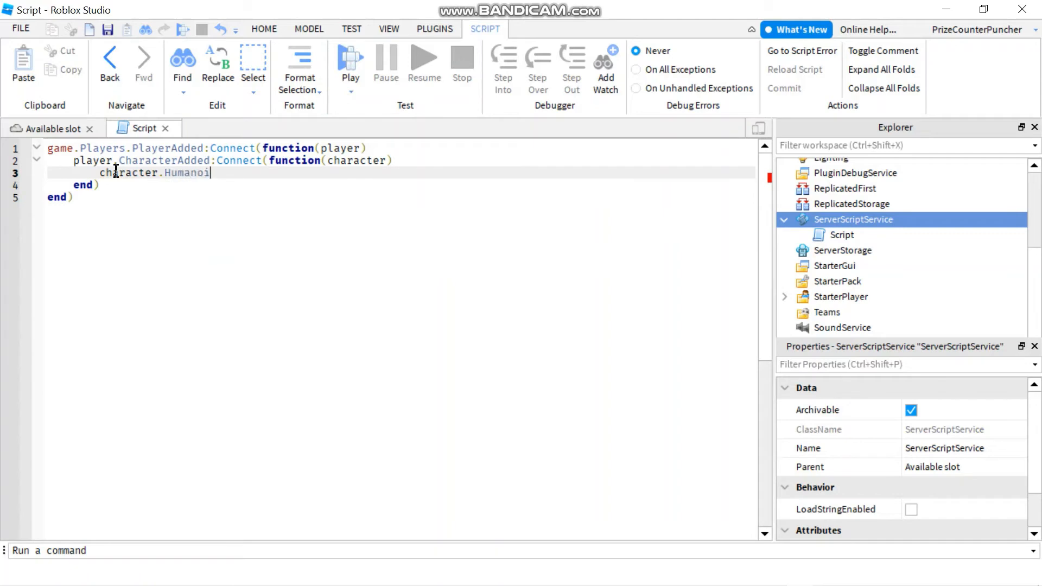
pyautogui.write('d.')
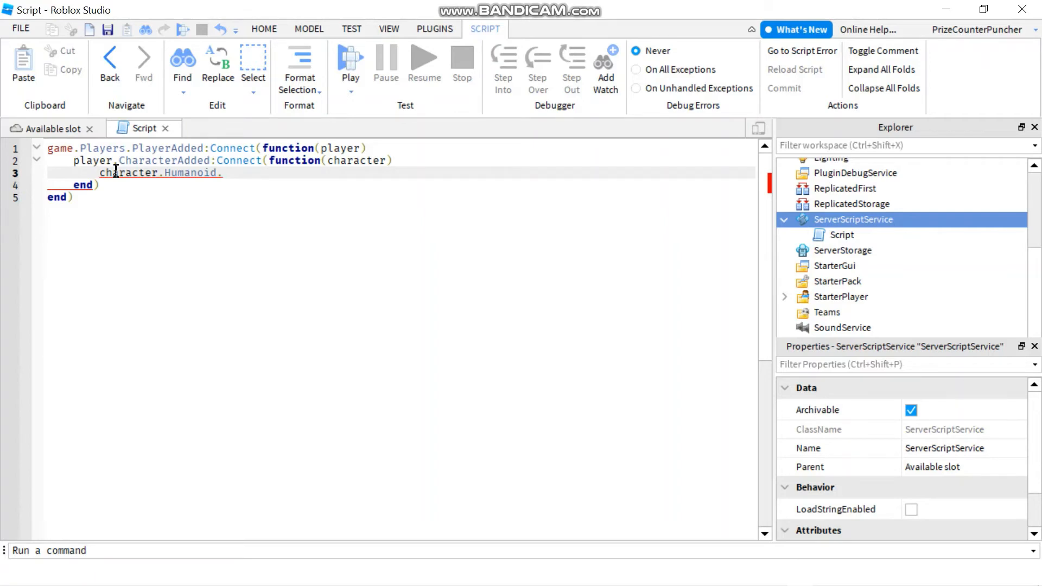
pyautogui.write('Jum')
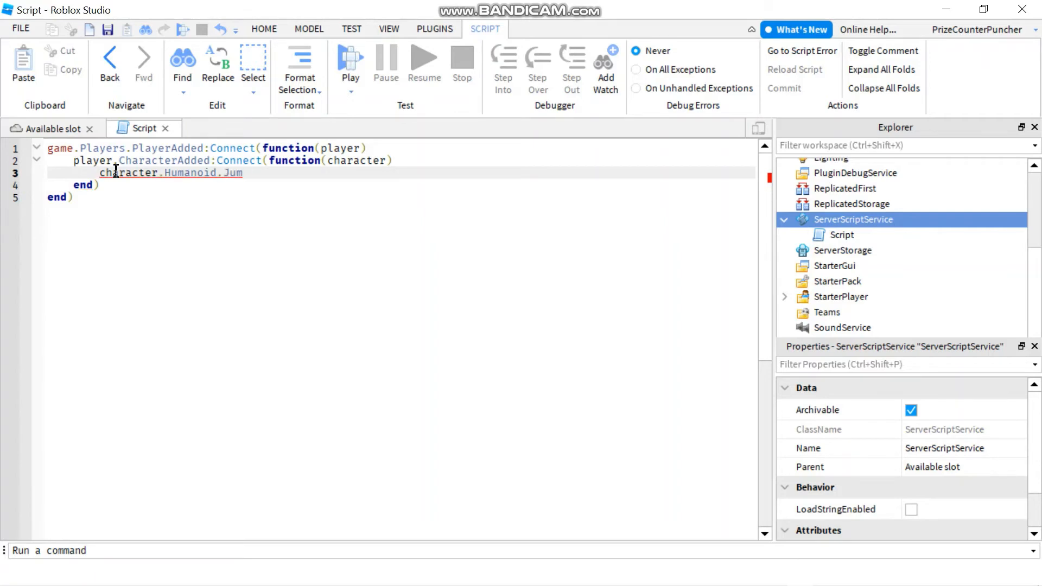
pyautogui.write('pPower')
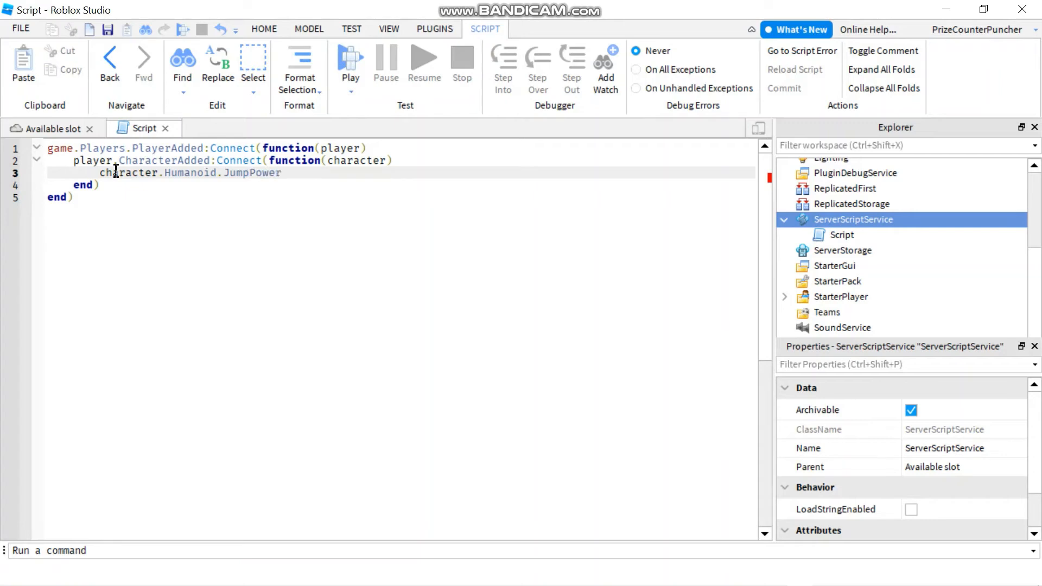
pyautogui.write('= 200')
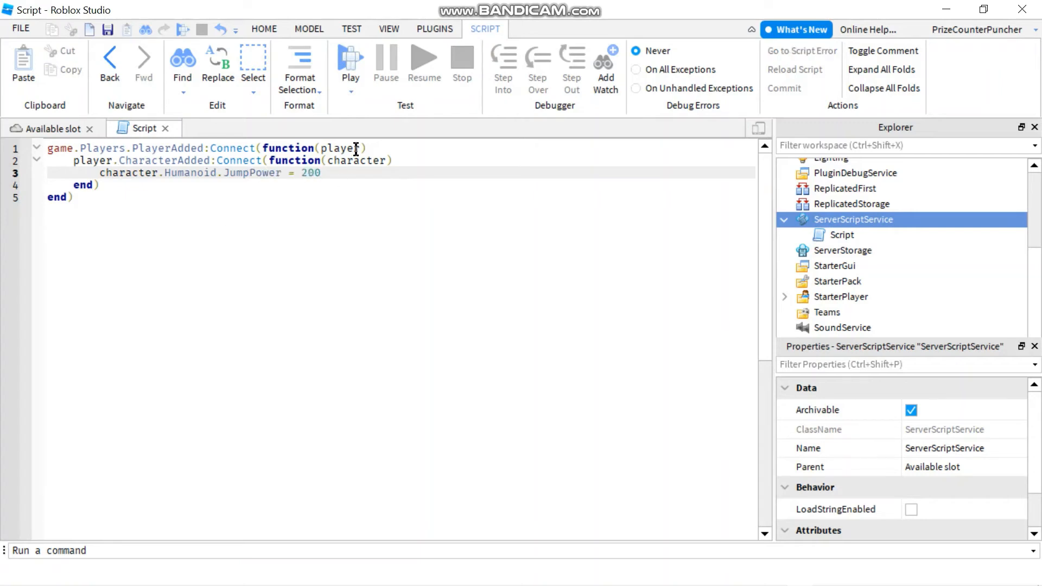
# - Launch a Play session to try the 200 JumpPower in game
pyautogui.click(350, 60)
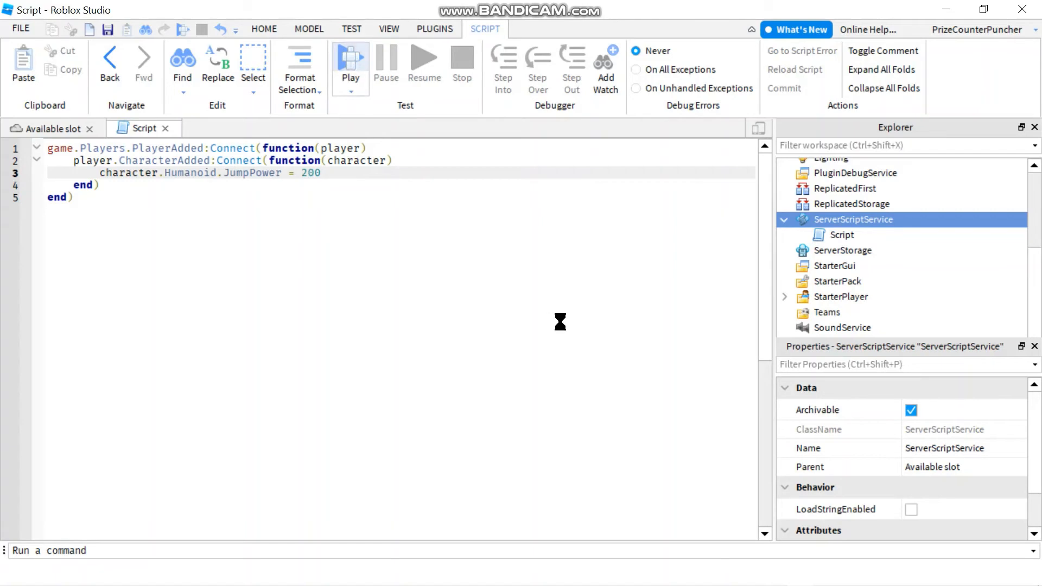
pyautogui.click(350, 58)
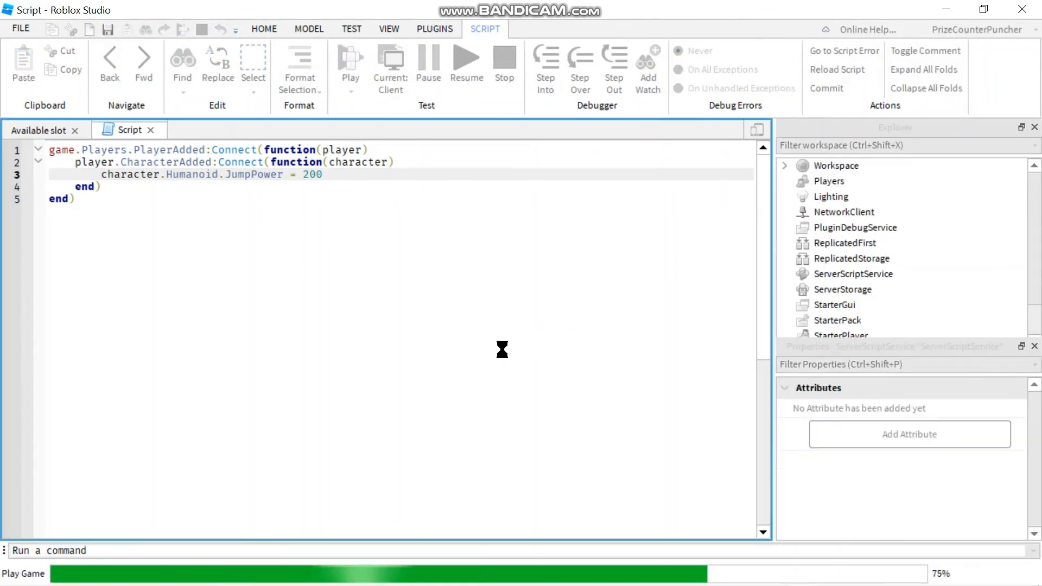
pyautogui.click(38, 129)
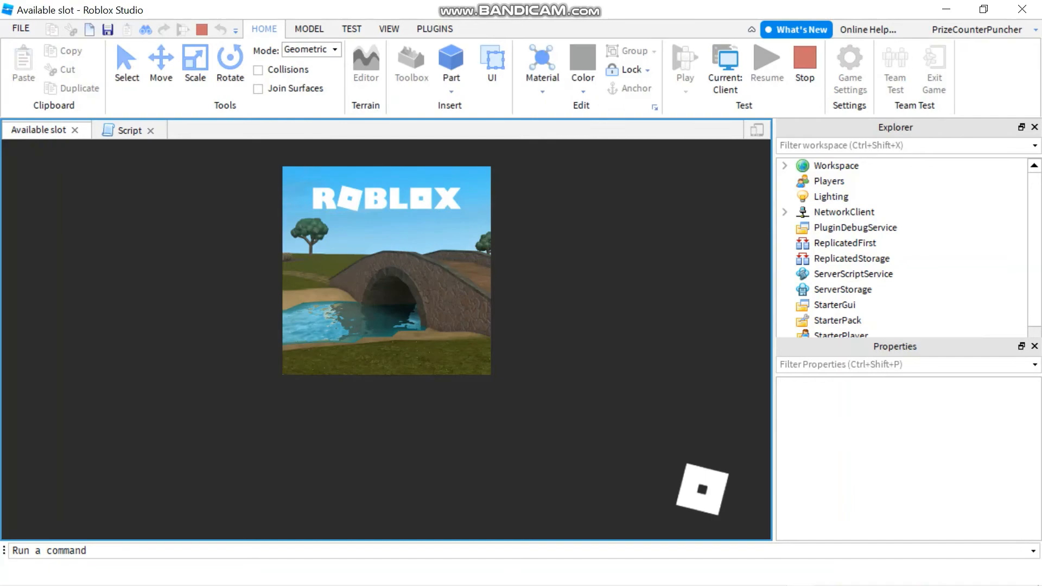